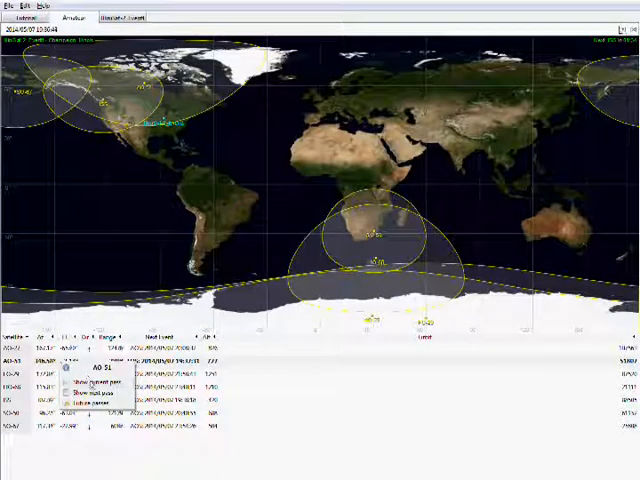
# - Show the list of upcoming AO-51 passes with their times and elevations
pyautogui.click(92, 386)
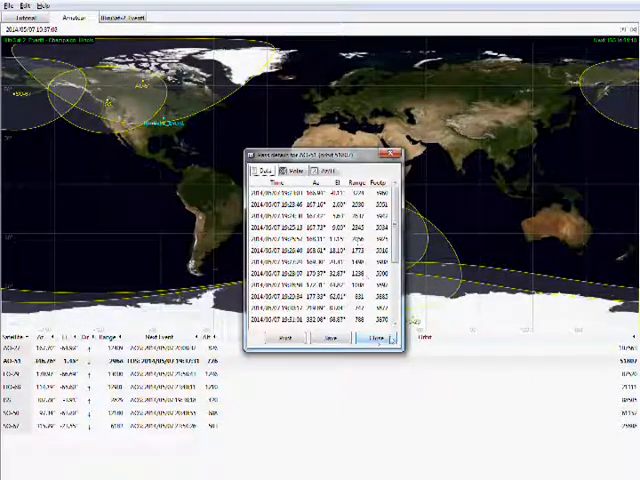
# - Review the AO-51 pass list, then close it to return to the world map
pyautogui.click(372, 340)
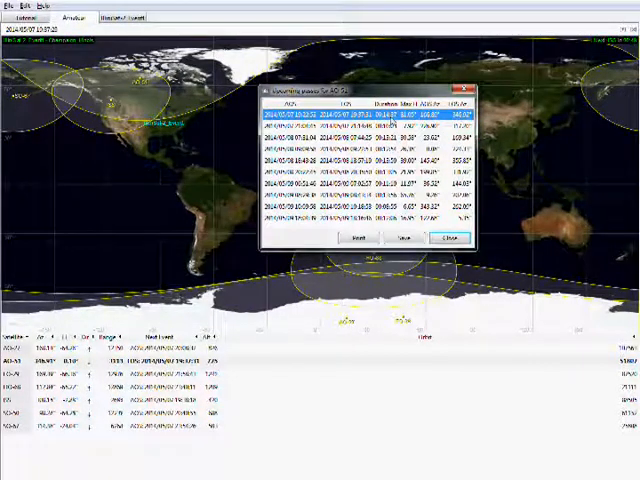
pyautogui.click(454, 236)
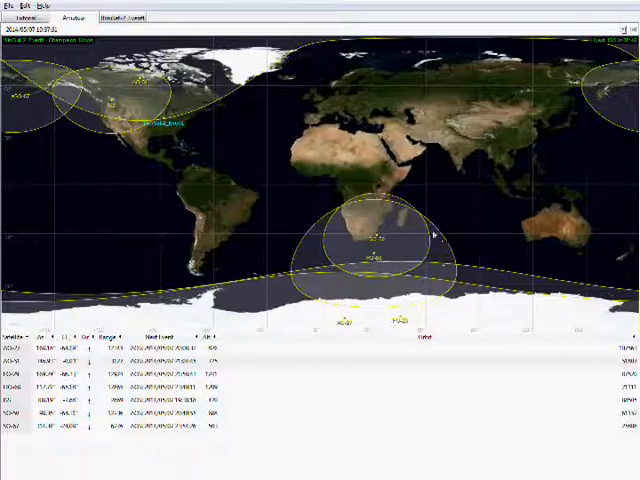